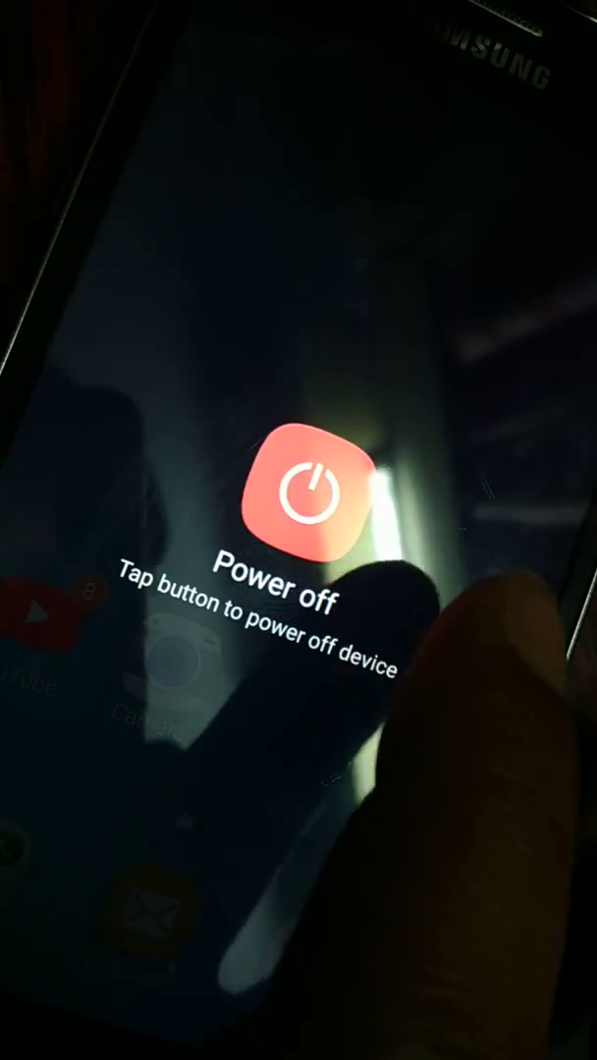
# Step: Confirm Power off on the shutdown prompt so the phone turns off
pyautogui.click(296, 501)
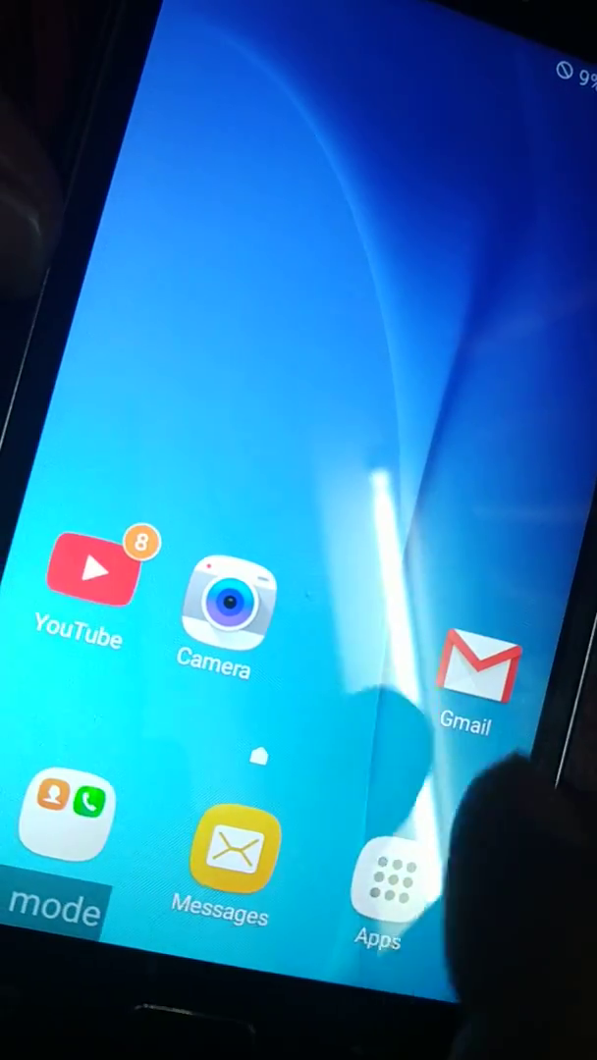
# Step: Open the Apps drawer in Safe mode and swipe left through the app pages
pyautogui.click(391, 889)
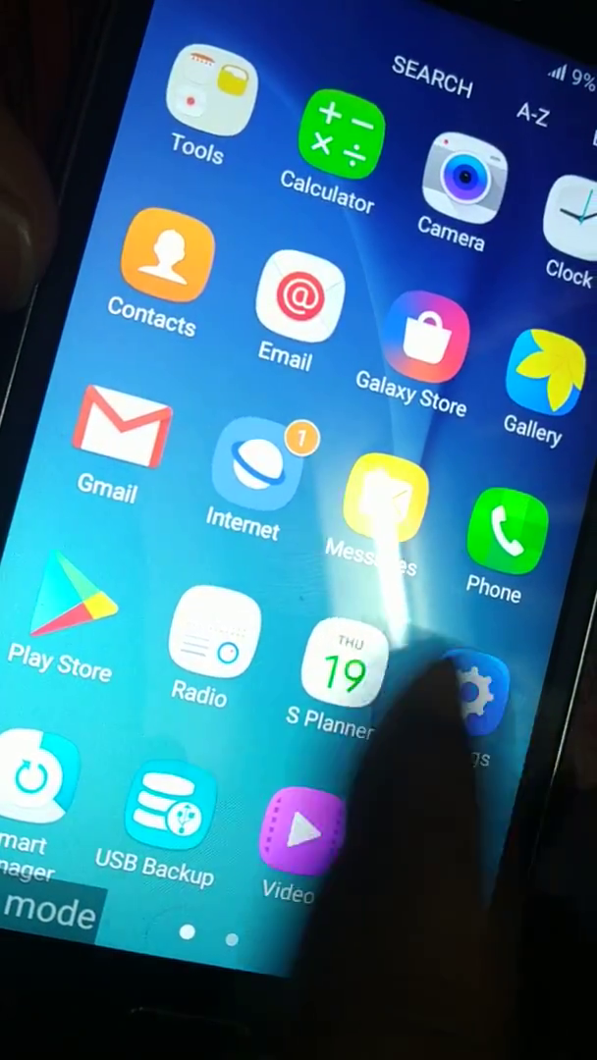
pyautogui.hscroll(-3)
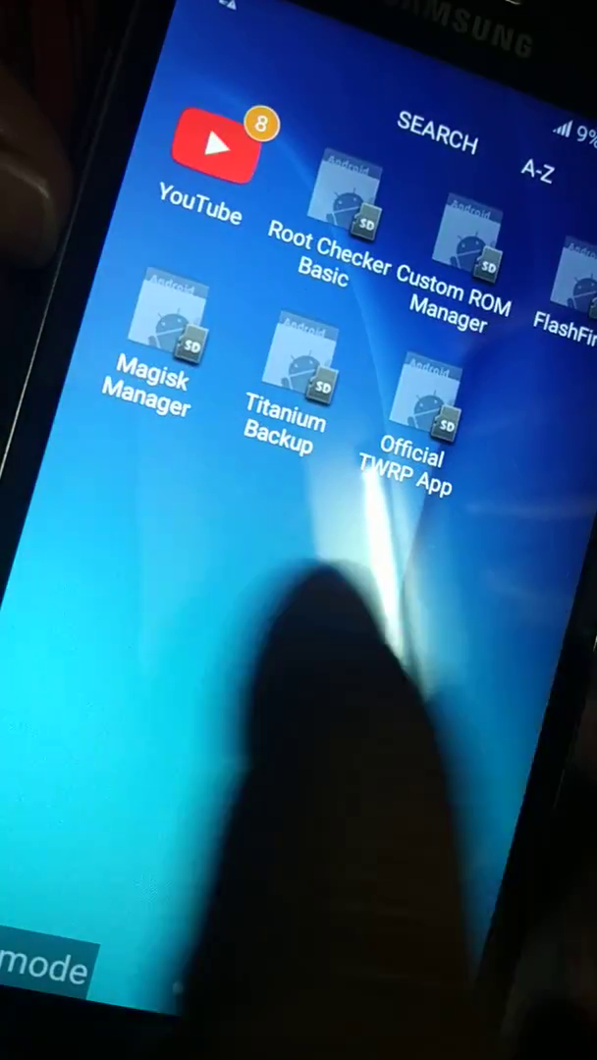
pyautogui.hscroll(-3)
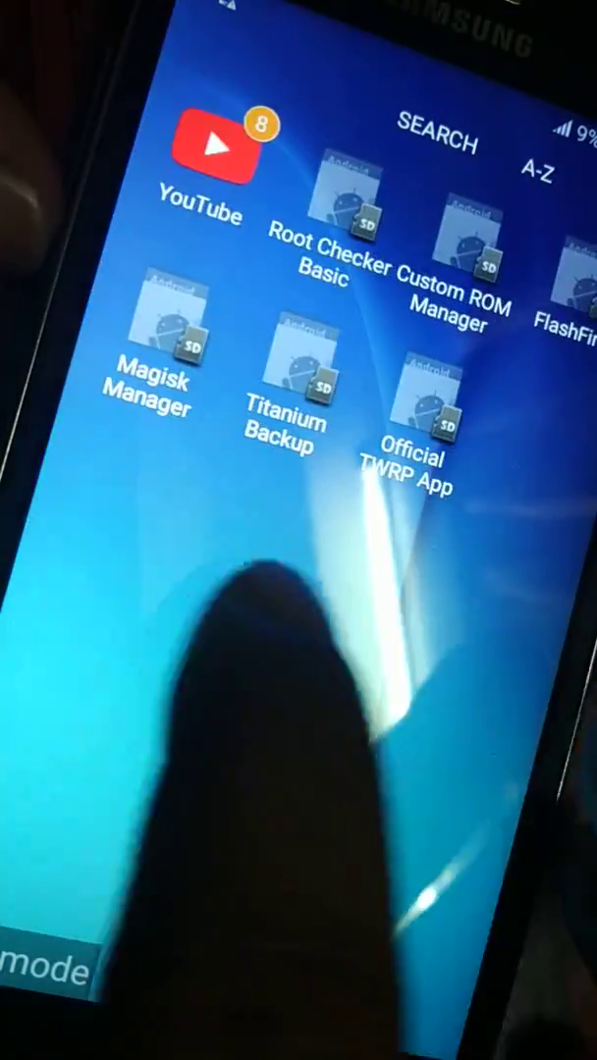
pyautogui.hscroll(-3)
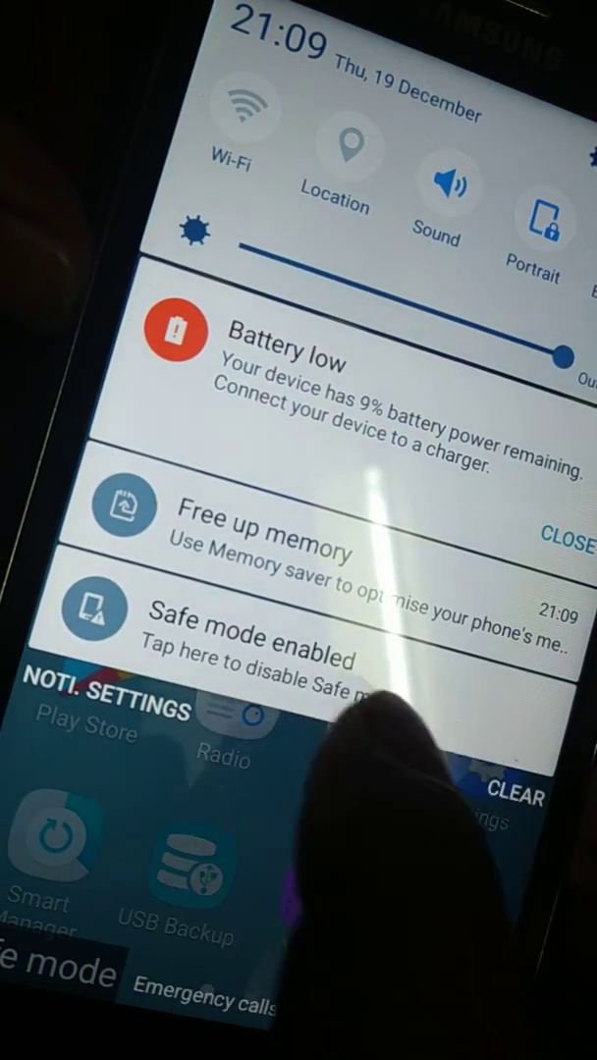
# Step: Tap the 'Safe mode enabled' notification and confirm RESTART NOW to leave Safe mode
pyautogui.click(253, 638)
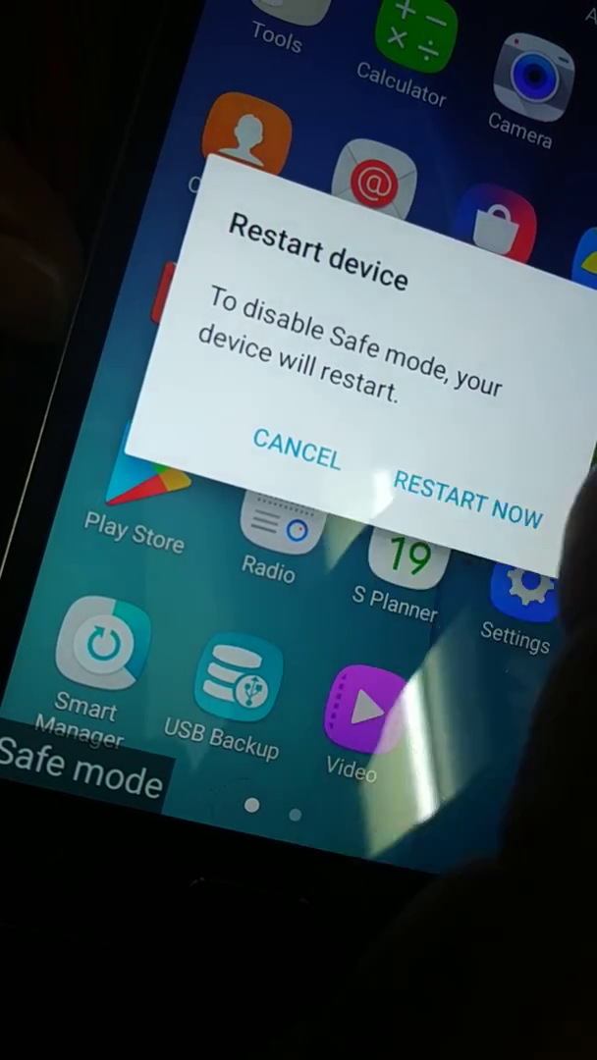
pyautogui.click(467, 506)
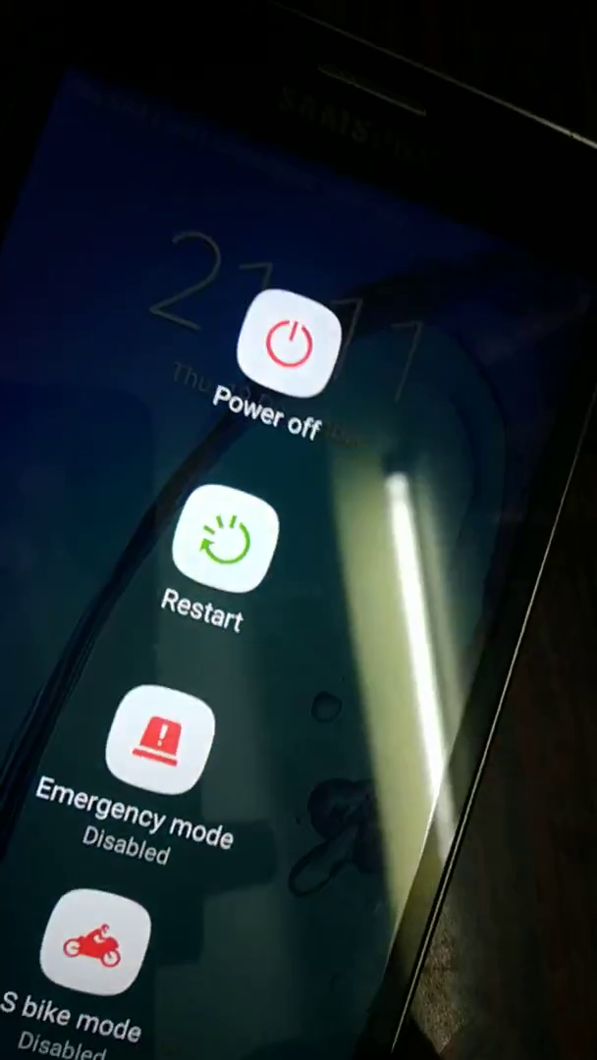
# Step: Choose Power off from the power menu
pyautogui.click(285, 344)
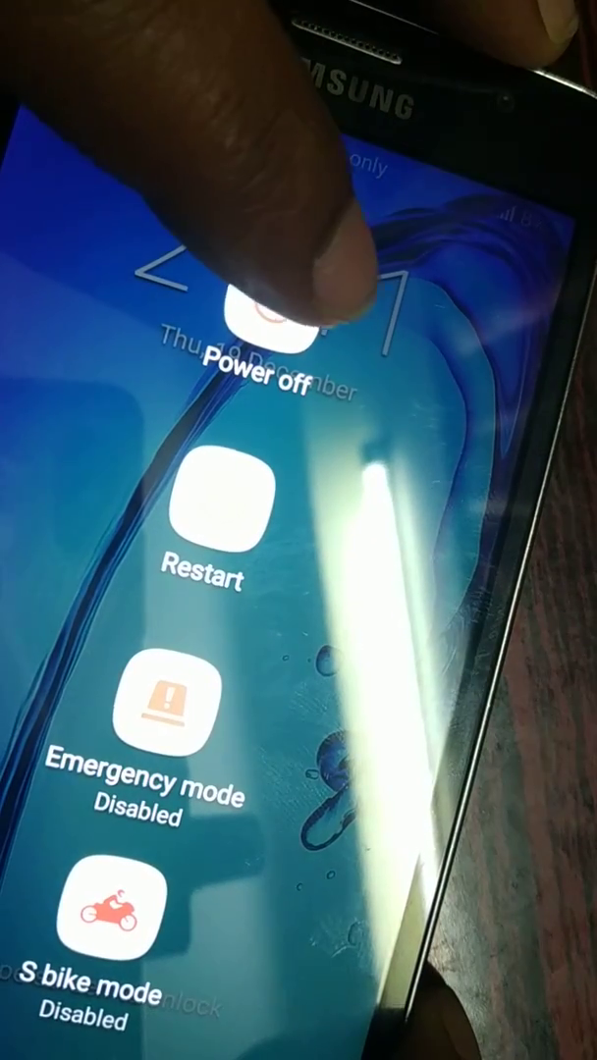